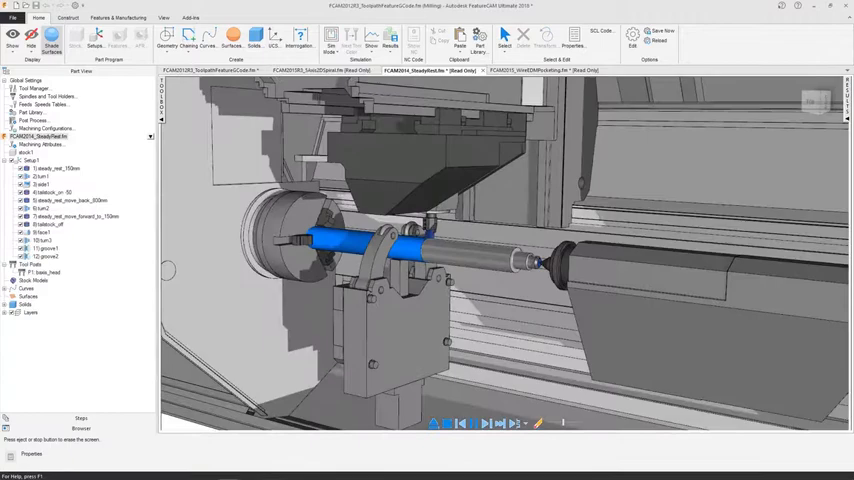
Step: Bring the FCAM2015_WireEDMPocketing.fm part, with its bladed model and two operations, to the front
left_click(545, 70)
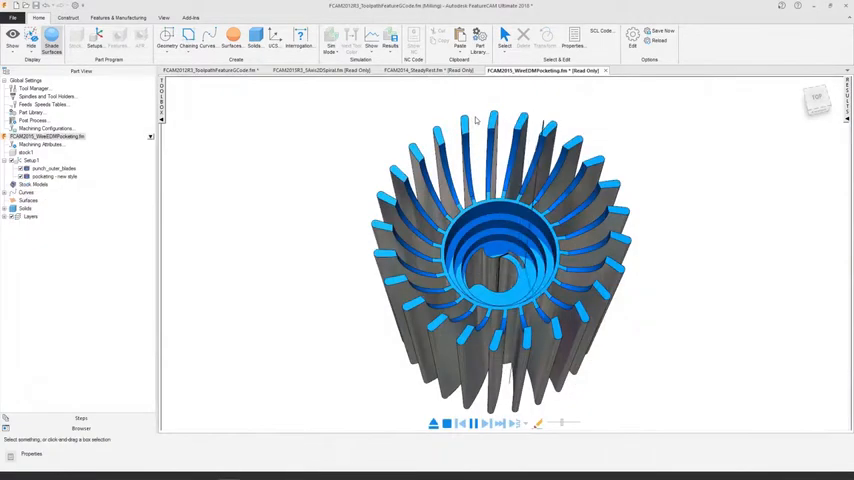